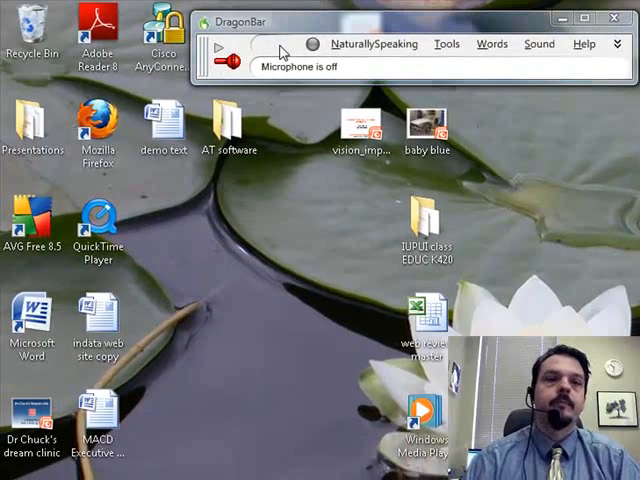
# Step: Switch the DragonBar microphone on to start voice dictation
pyautogui.click(220, 50)
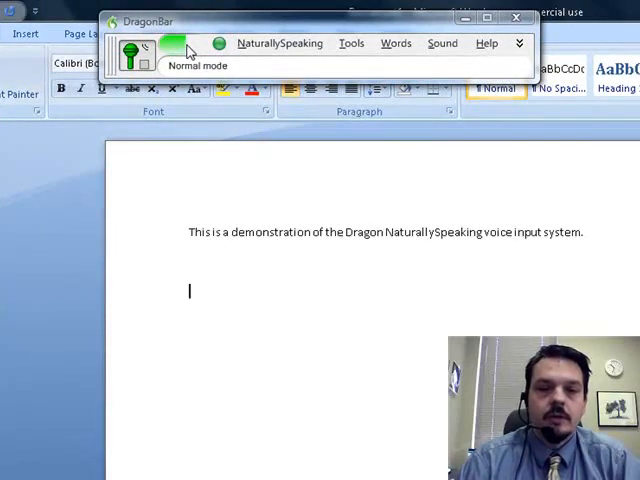
# Step: Dictate the sentence that the system was designed to replace one's hands at the keyboard
pyautogui.write("The system was designed to replace one's hands up.")
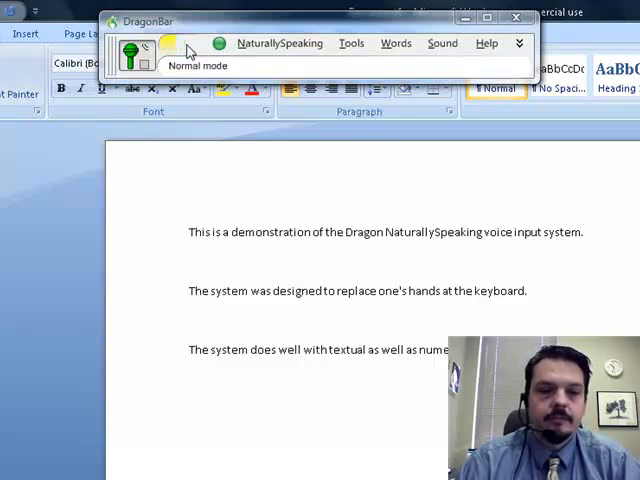
# Step: Dictate the number 3,625,711 in bold italic underline, then the emoticons :-( and ;-)
pyautogui.write('3,625,711')
pyautogui.write(':-)')
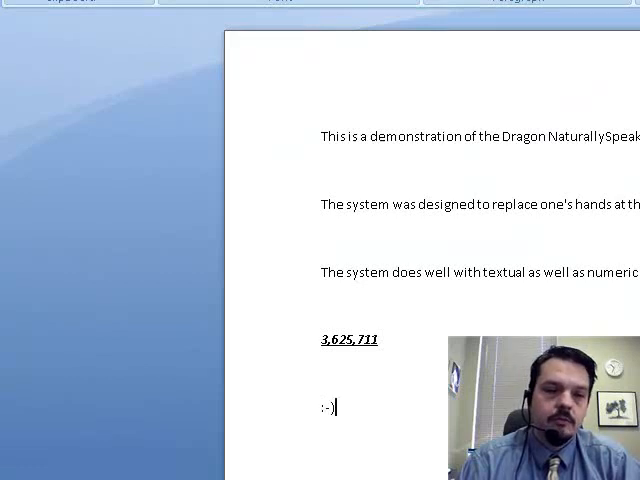
pyautogui.write(':-(')
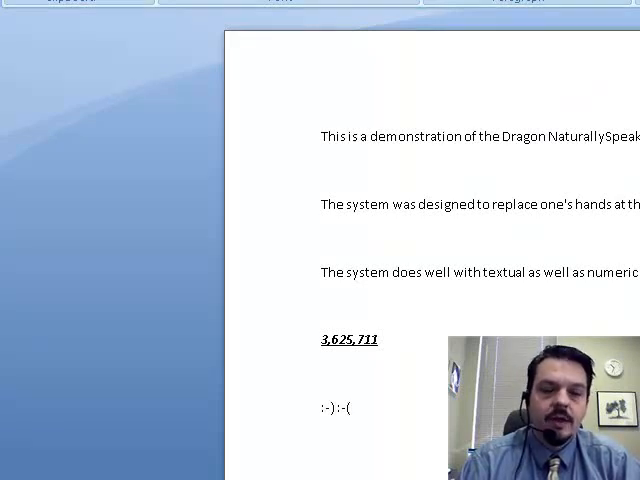
pyautogui.write(';-)')
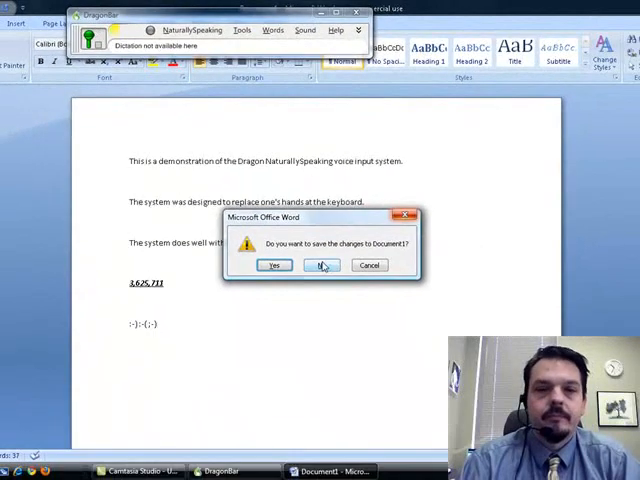
# Step: Answer No to the save prompt so the document closes without saving
pyautogui.click(320, 264)
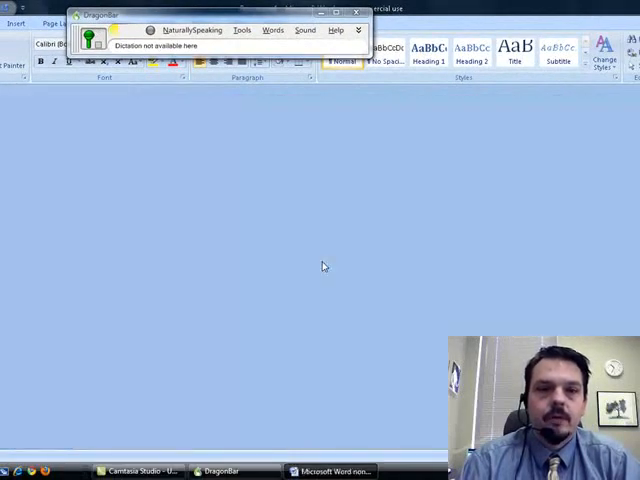